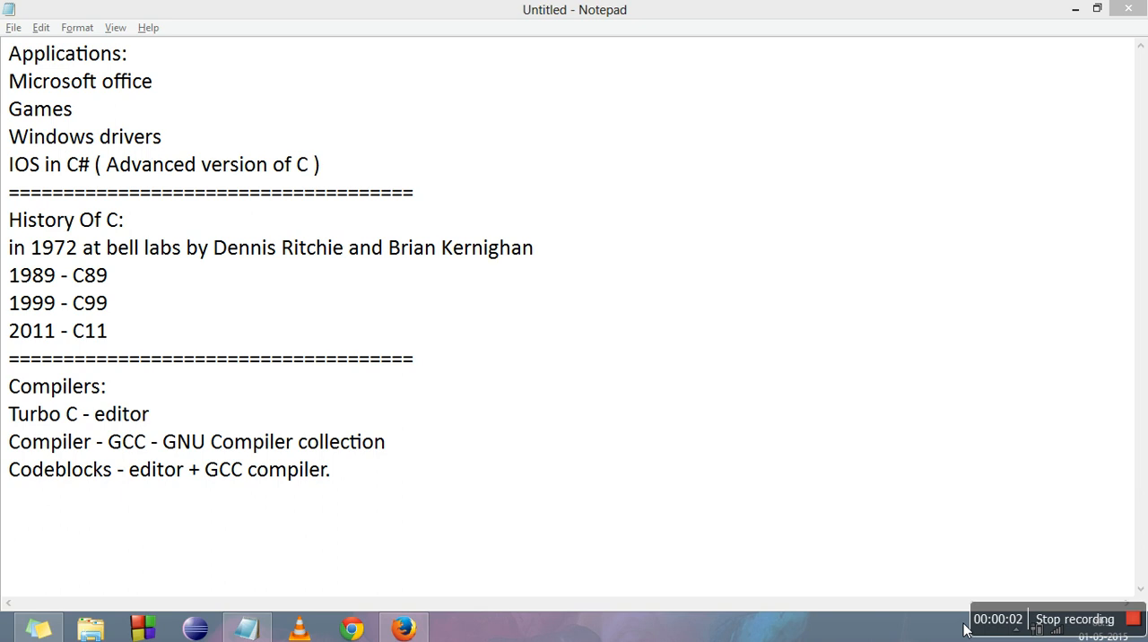
{"action": "mouse_move", "coordinate": [808, 203]}
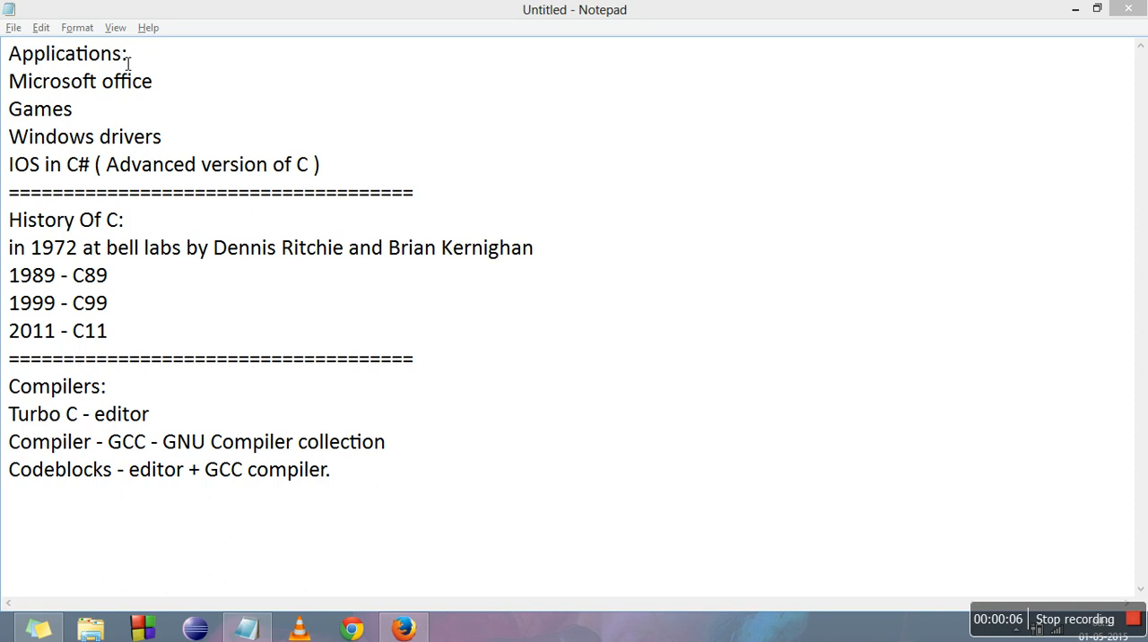
Highlight the History Of C and Compilers headings and the Microsoft Office, Windows drivers and IOS entries.
{"action": "double_click", "coordinate": [65, 53]}
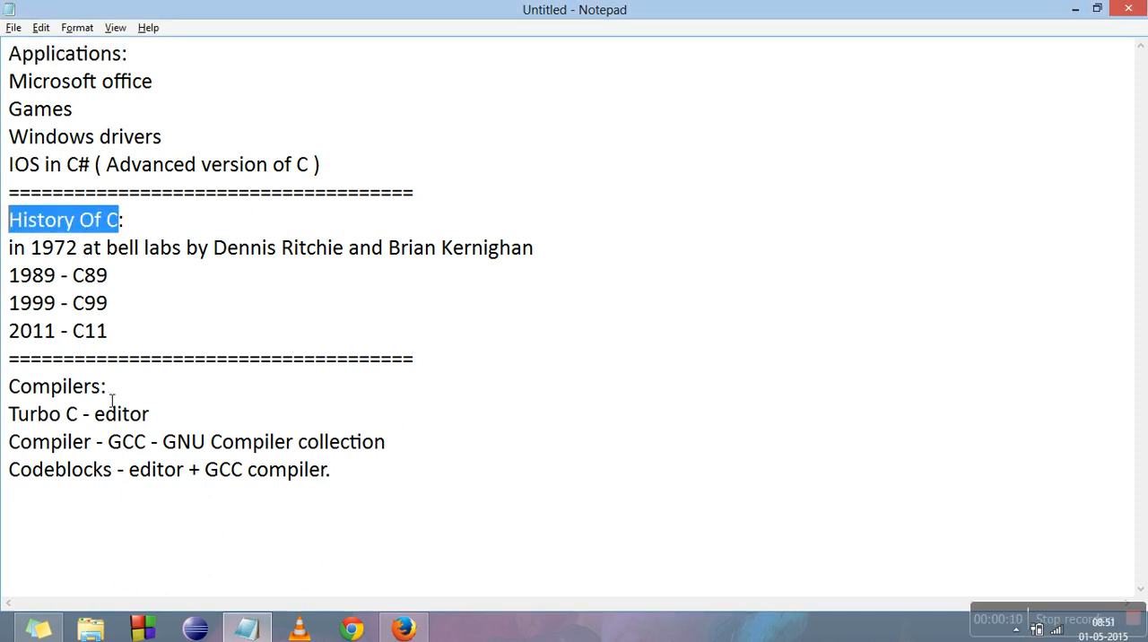
{"action": "double_click", "coordinate": [54, 386]}
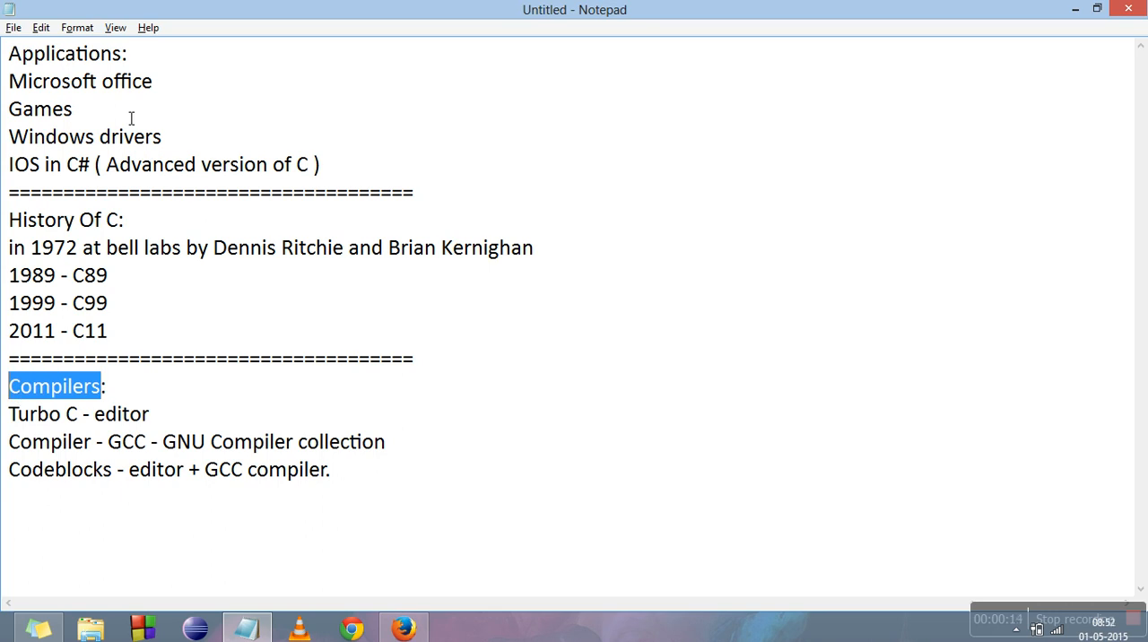
{"action": "mouse_move", "coordinate": [163, 80]}
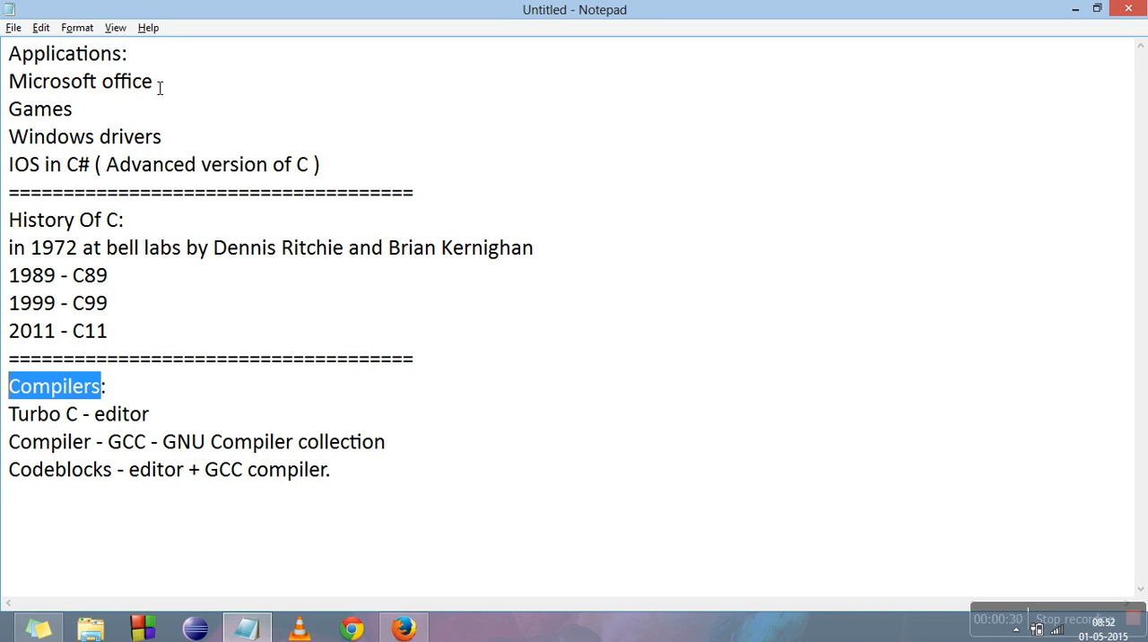
{"action": "double_click", "coordinate": [81, 81]}
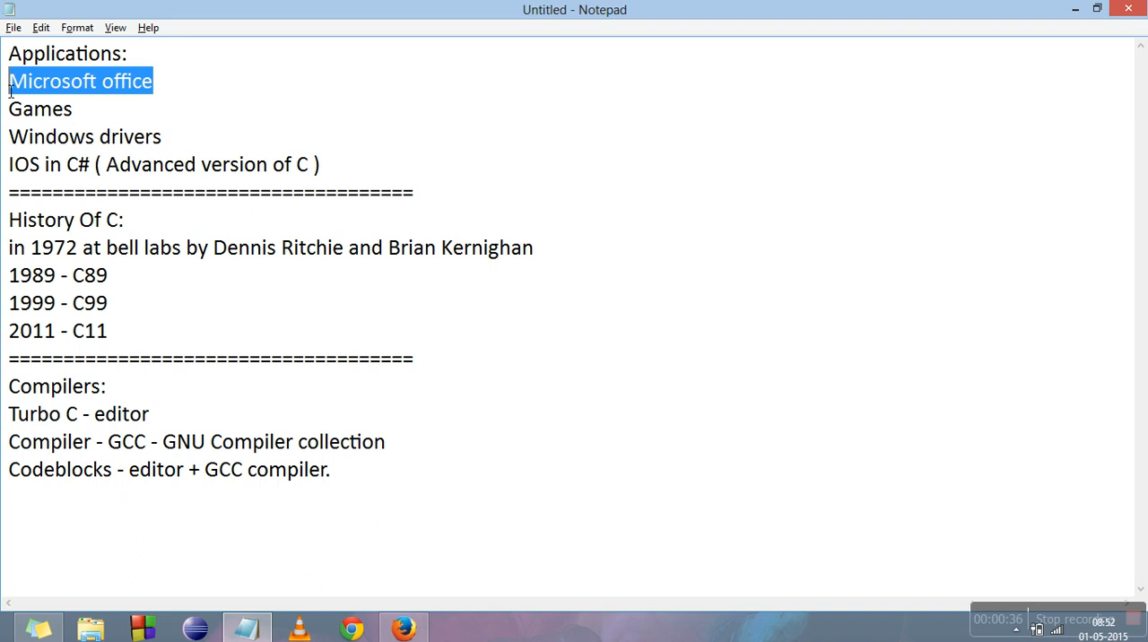
{"action": "mouse_move", "coordinate": [90, 121]}
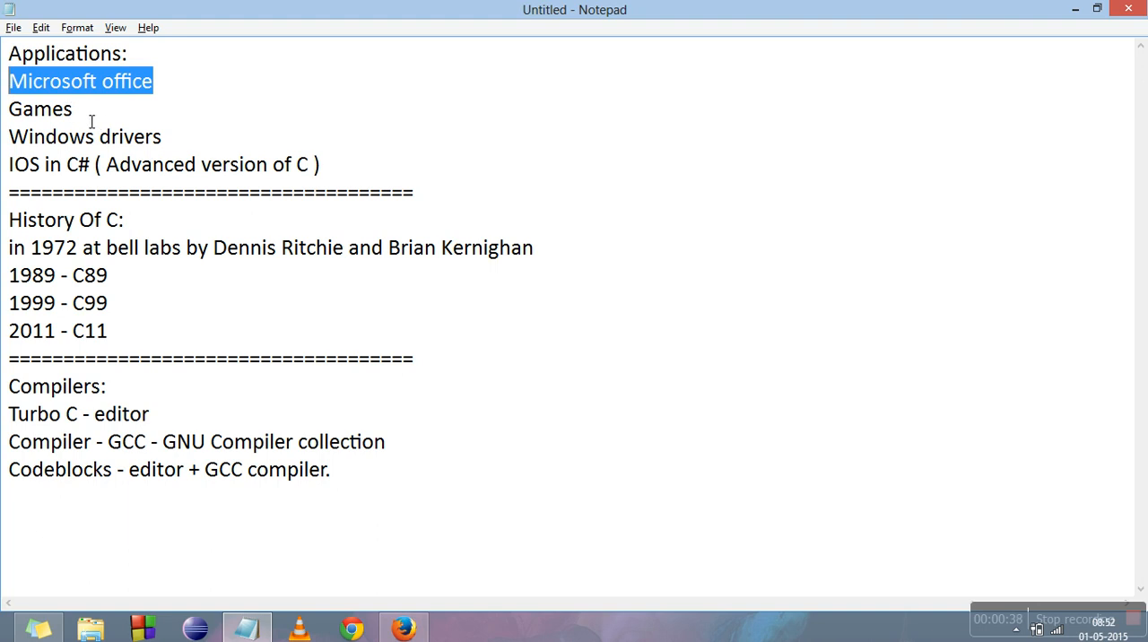
{"action": "double_click", "coordinate": [40, 109]}
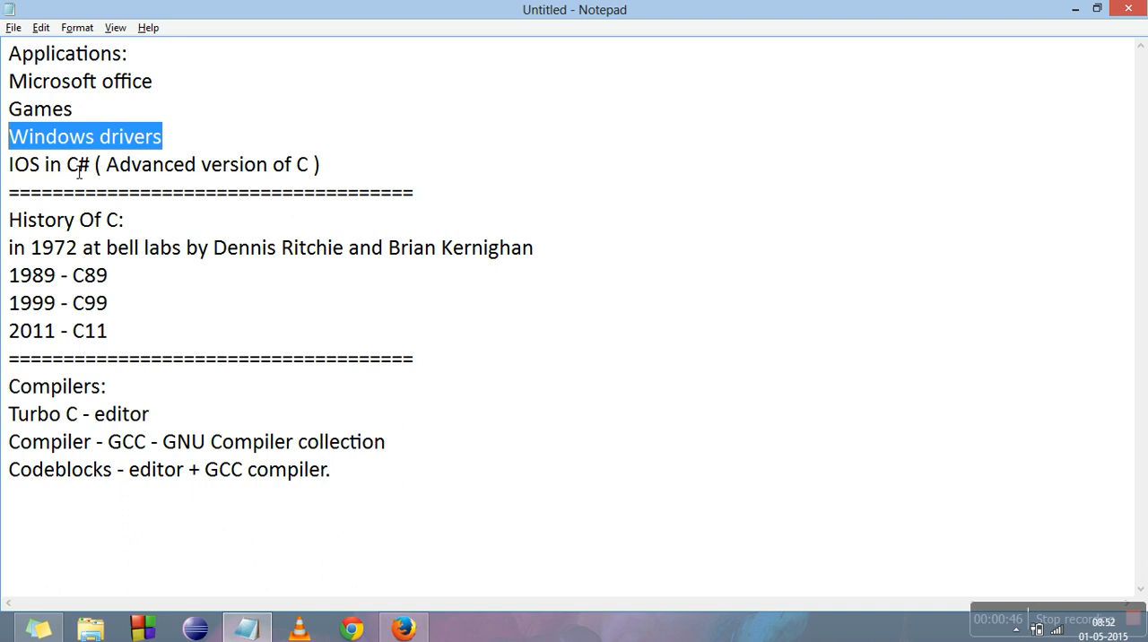
{"action": "double_click", "coordinate": [77, 164]}
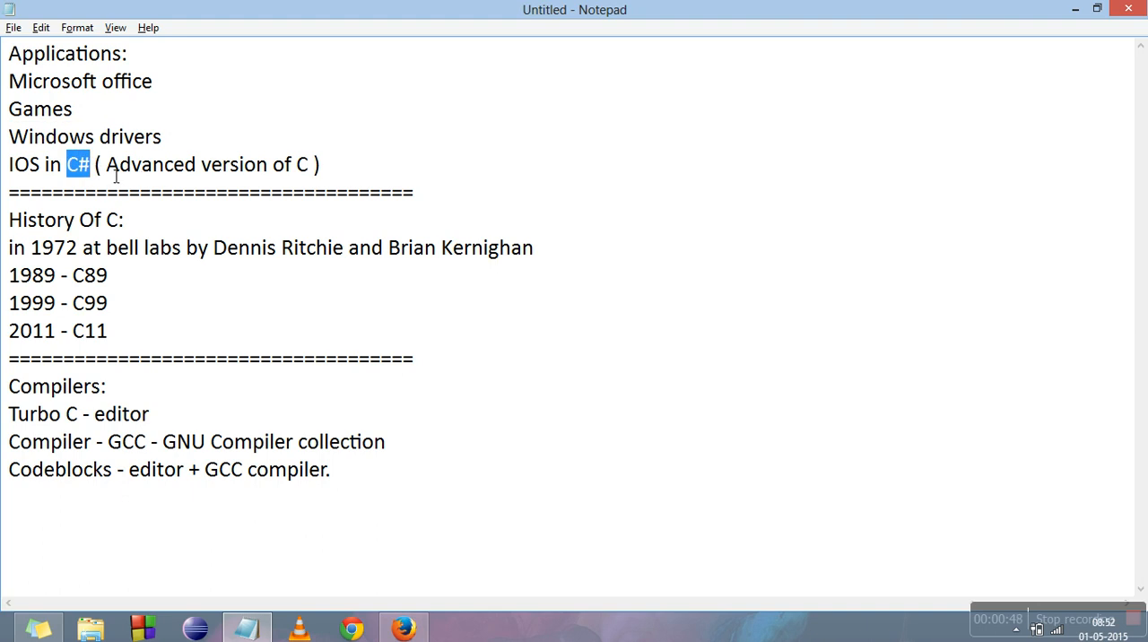
Highlight the History Of C heading, the 1972 sentence, the C89 version name and Dennis Ritchie.
{"action": "left_click_drag", "start_coordinate": [104, 165], "coordinate": [309, 164]}
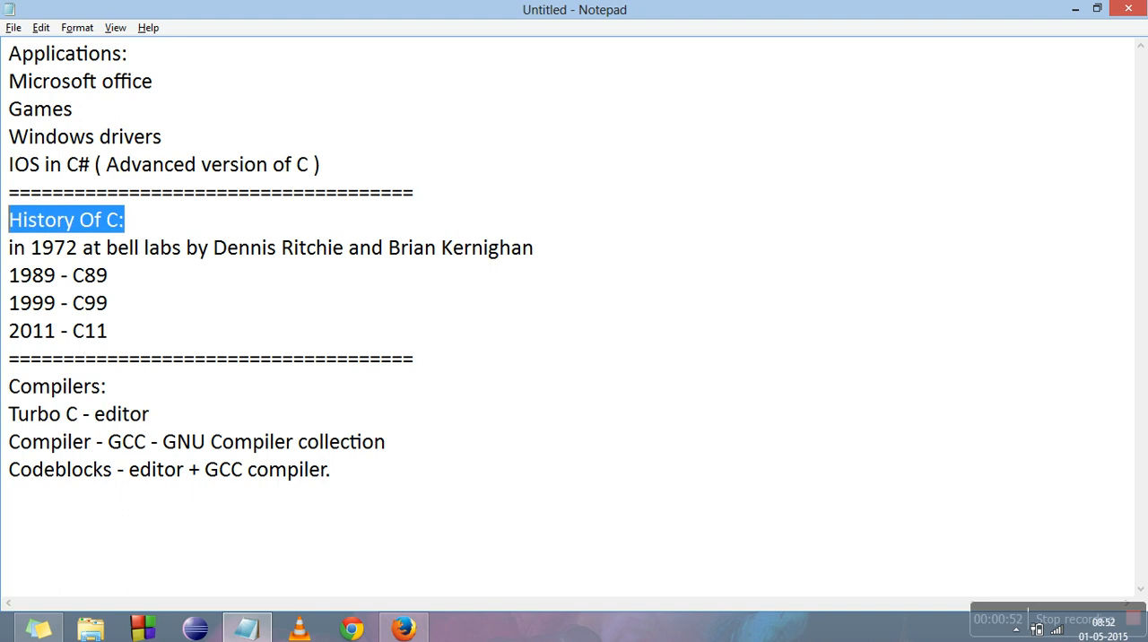
{"action": "double_click", "coordinate": [46, 247]}
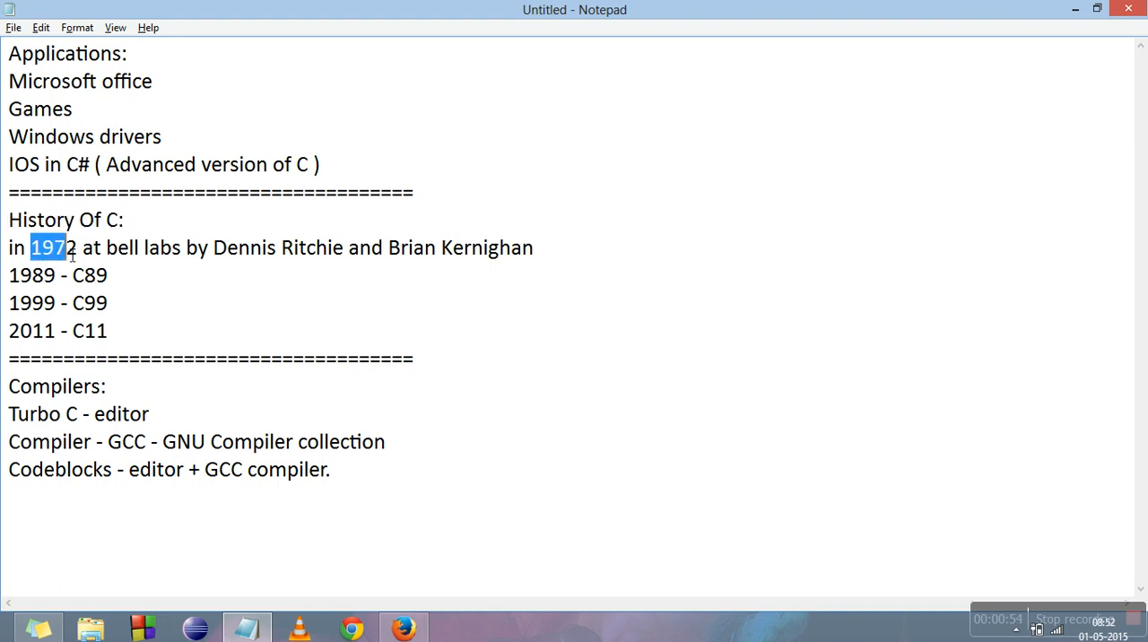
{"action": "left_click_drag", "start_coordinate": [31, 248], "coordinate": [264, 248]}
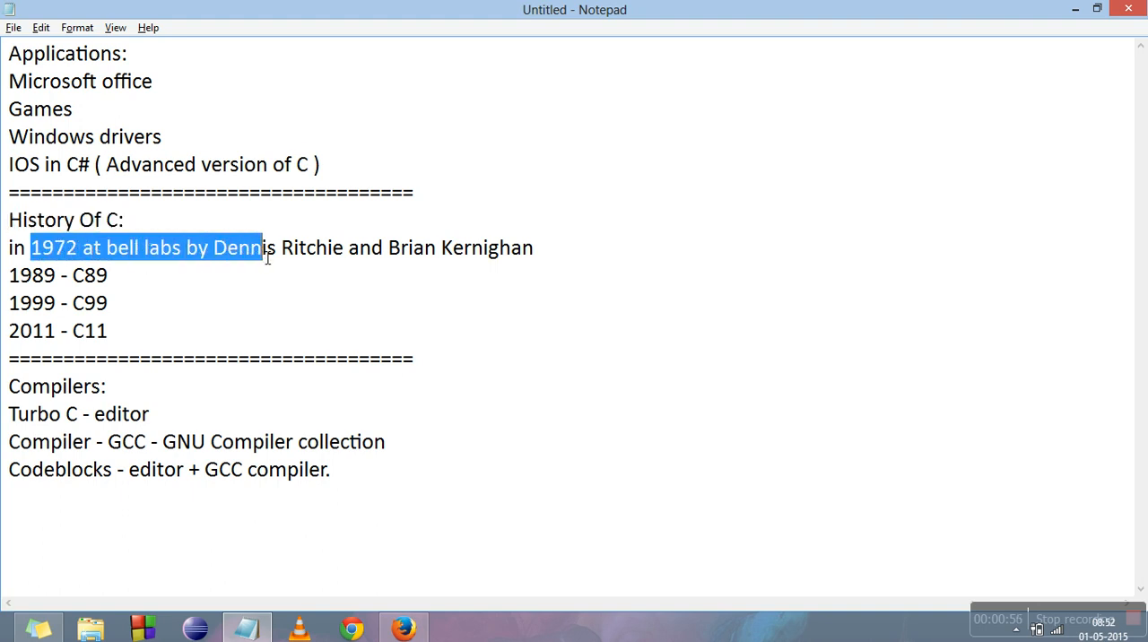
{"action": "left_click_drag", "start_coordinate": [265, 248], "coordinate": [107, 275]}
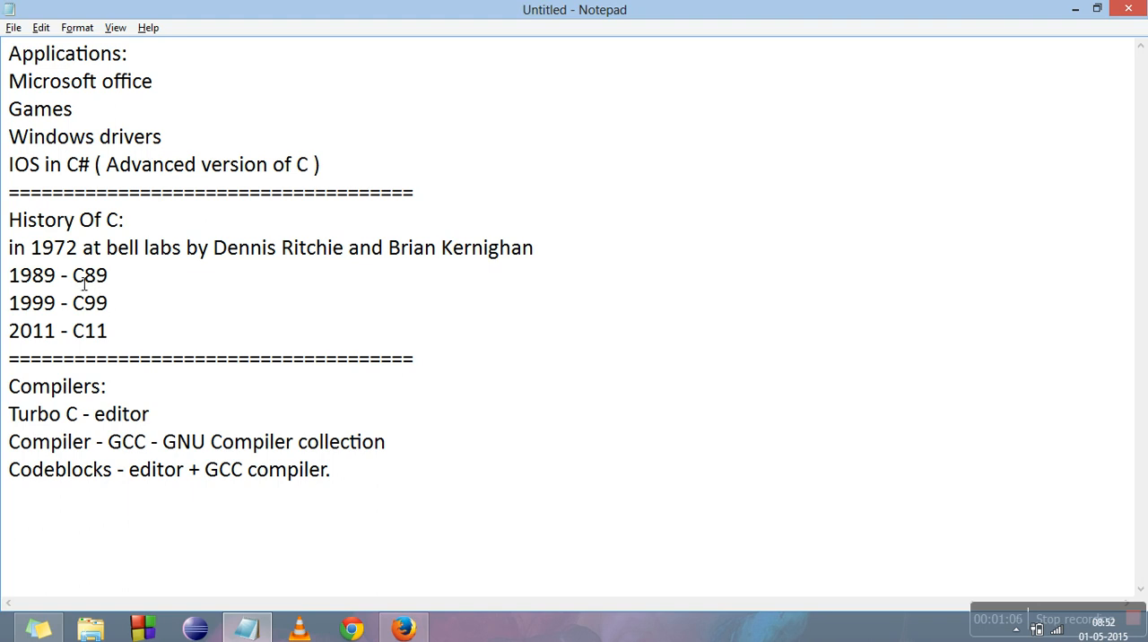
{"action": "double_click", "coordinate": [79, 276]}
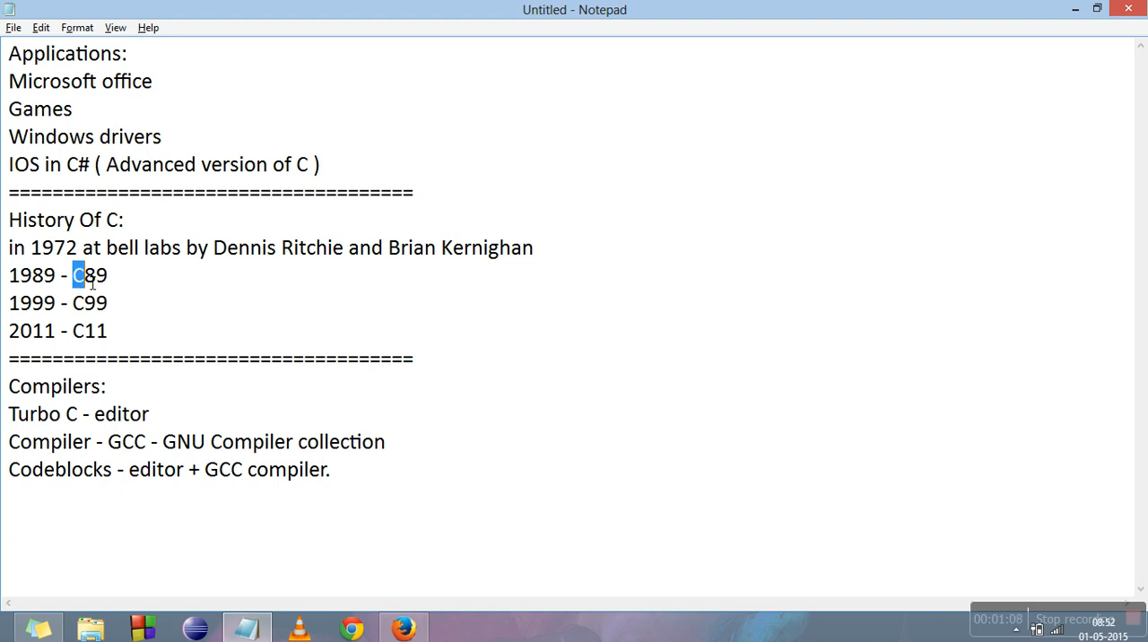
{"action": "double_click", "coordinate": [89, 276]}
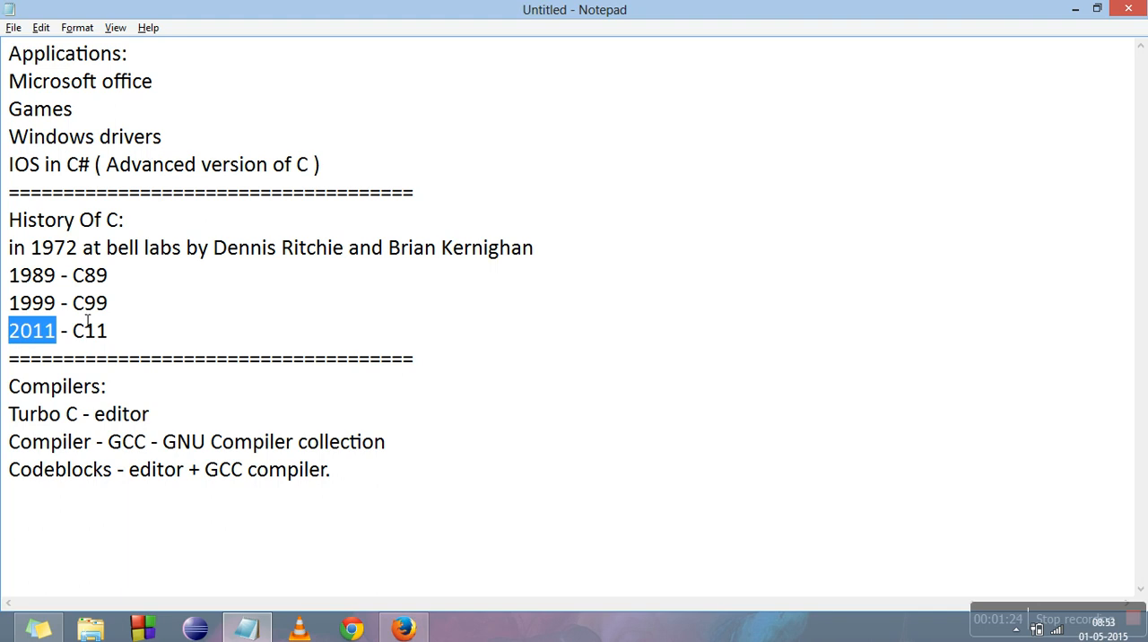
{"action": "left_click_drag", "start_coordinate": [212, 247], "coordinate": [358, 248]}
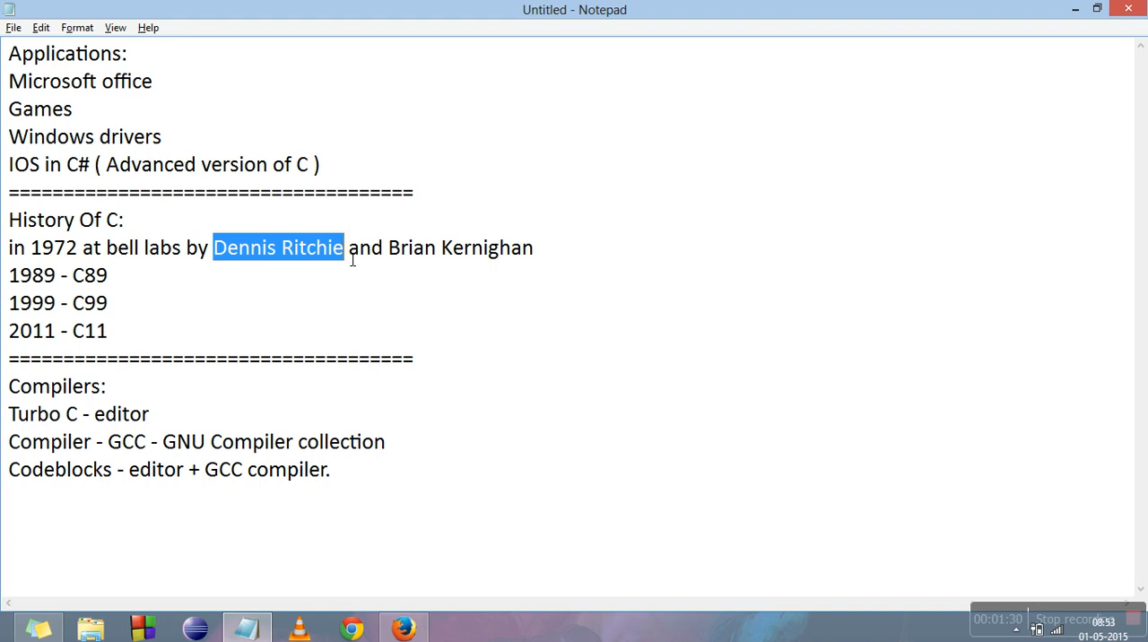
{"action": "mouse_move", "coordinate": [103, 402]}
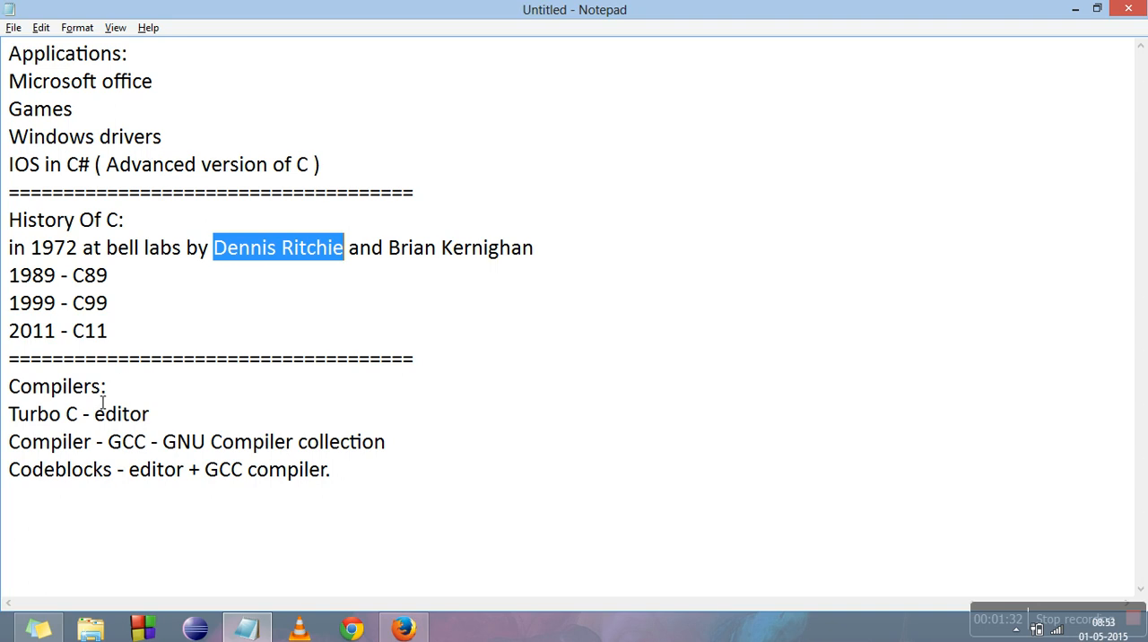
Append ' + compiler' after 'editor' on the Turbo C line, then highlight GNU Compiler collection.
{"action": "double_click", "coordinate": [53, 385]}
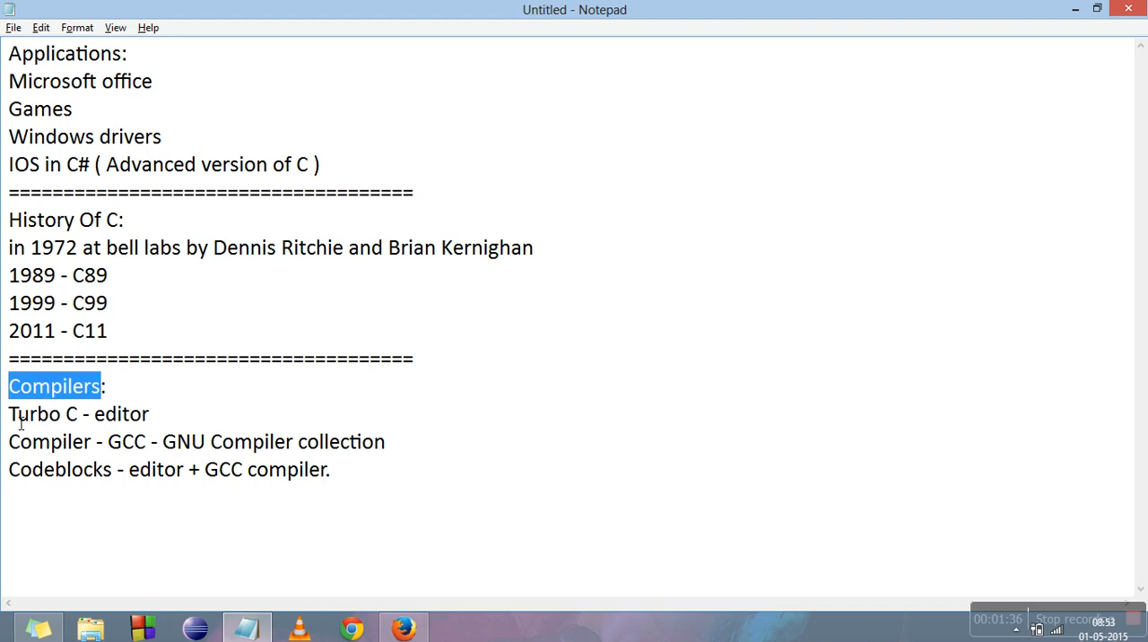
{"action": "double_click", "coordinate": [36, 414]}
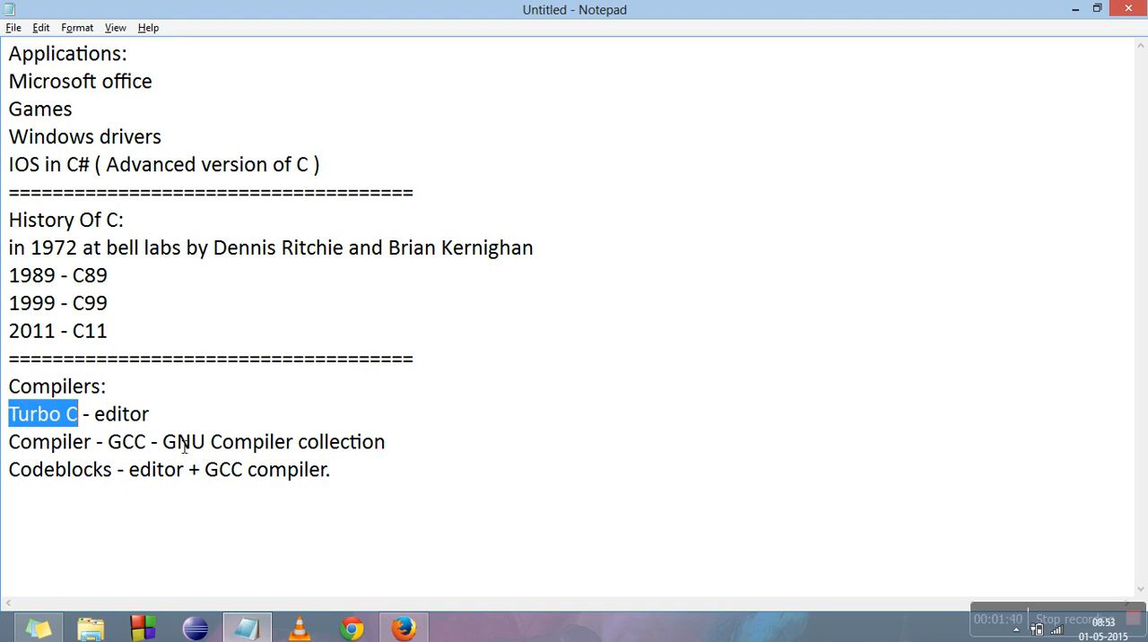
{"action": "left_click", "coordinate": [152, 414]}
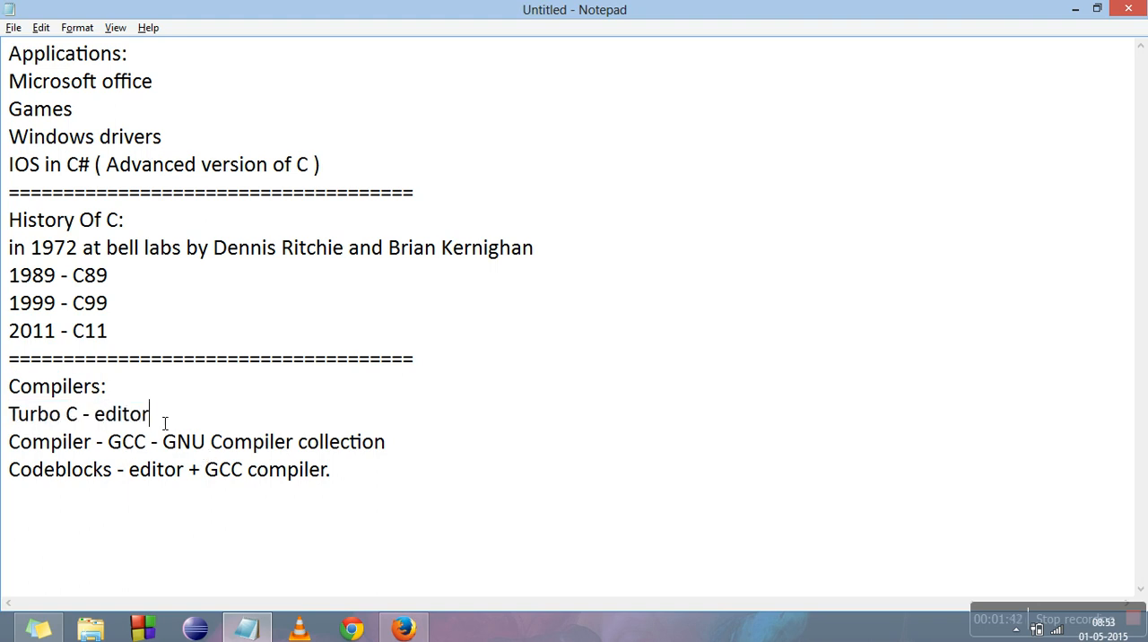
{"action": "type", "text": "+ com"}
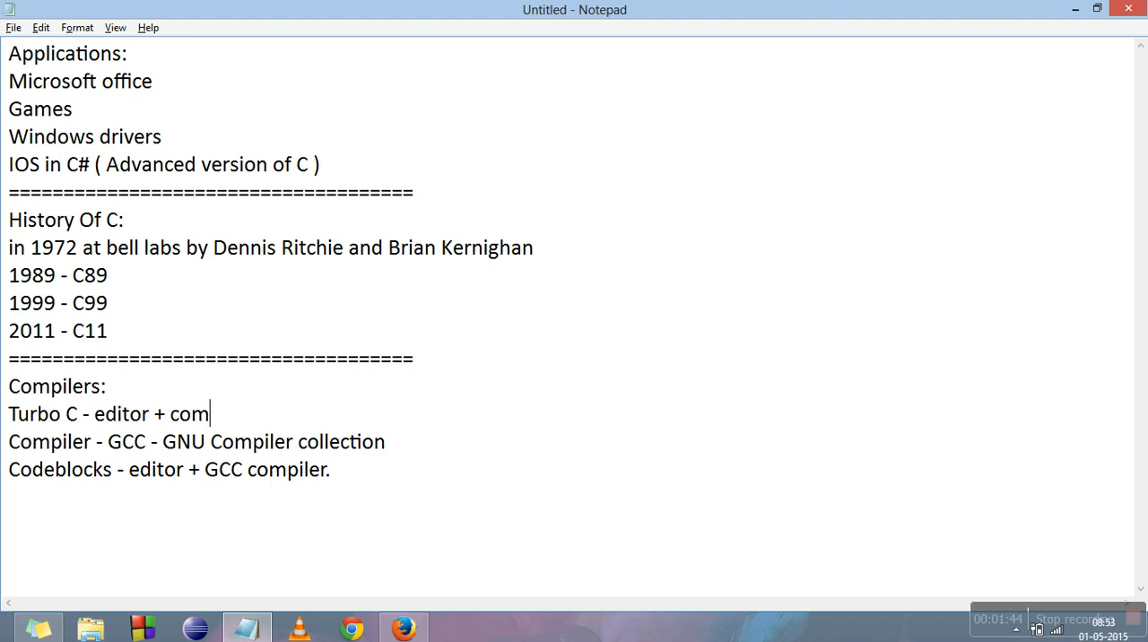
{"action": "type", "text": "piler"}
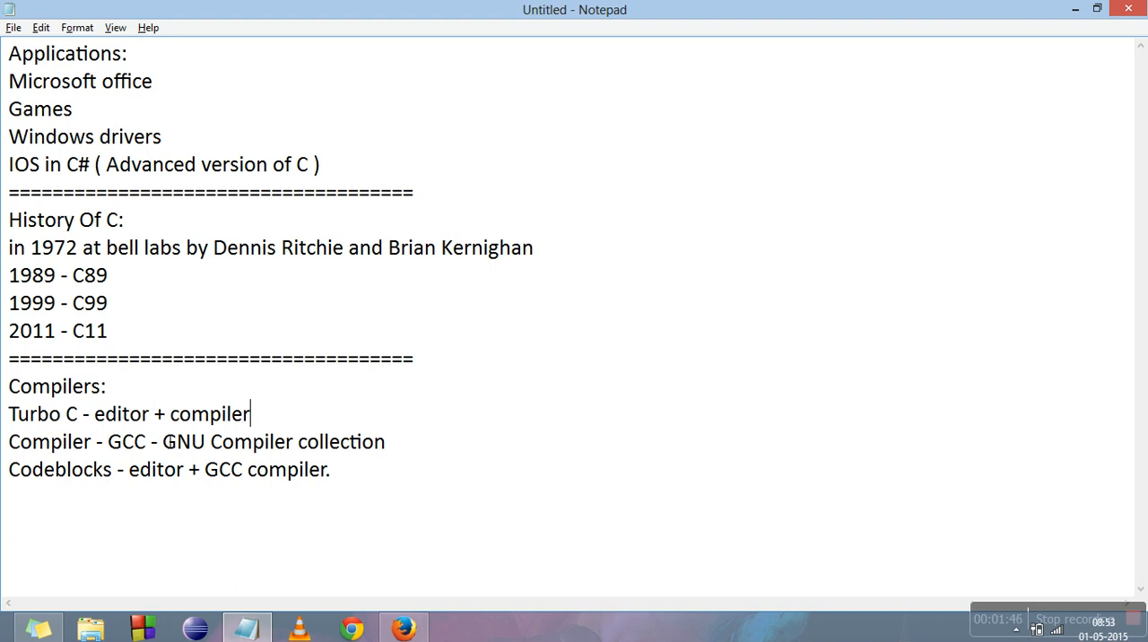
{"action": "mouse_move", "coordinate": [177, 452]}
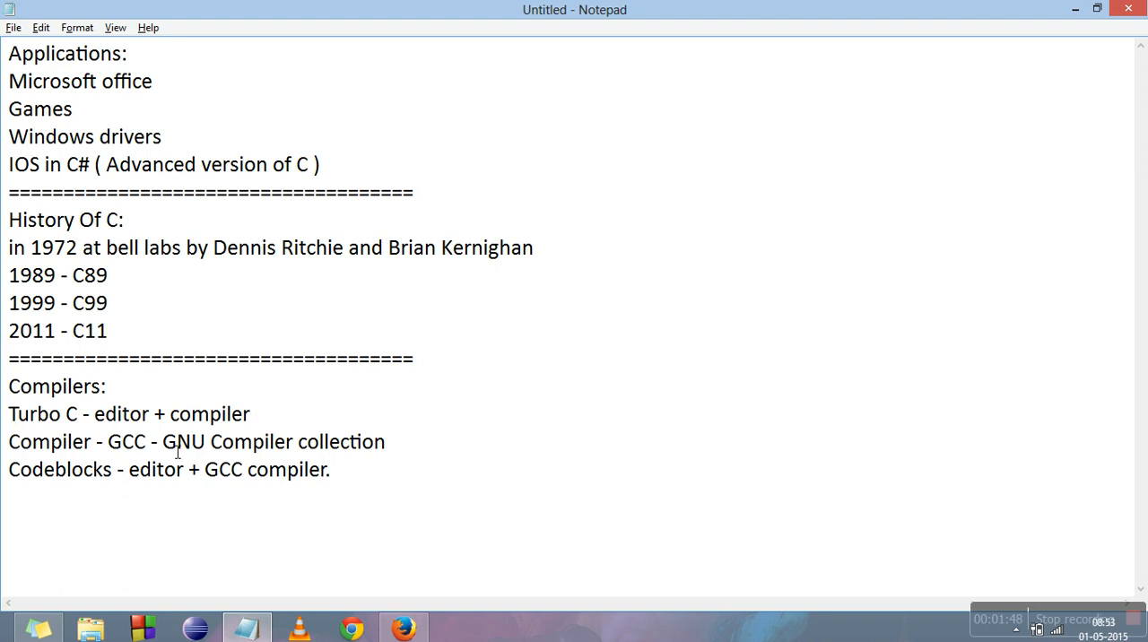
{"action": "left_click_drag", "start_coordinate": [162, 441], "coordinate": [384, 441]}
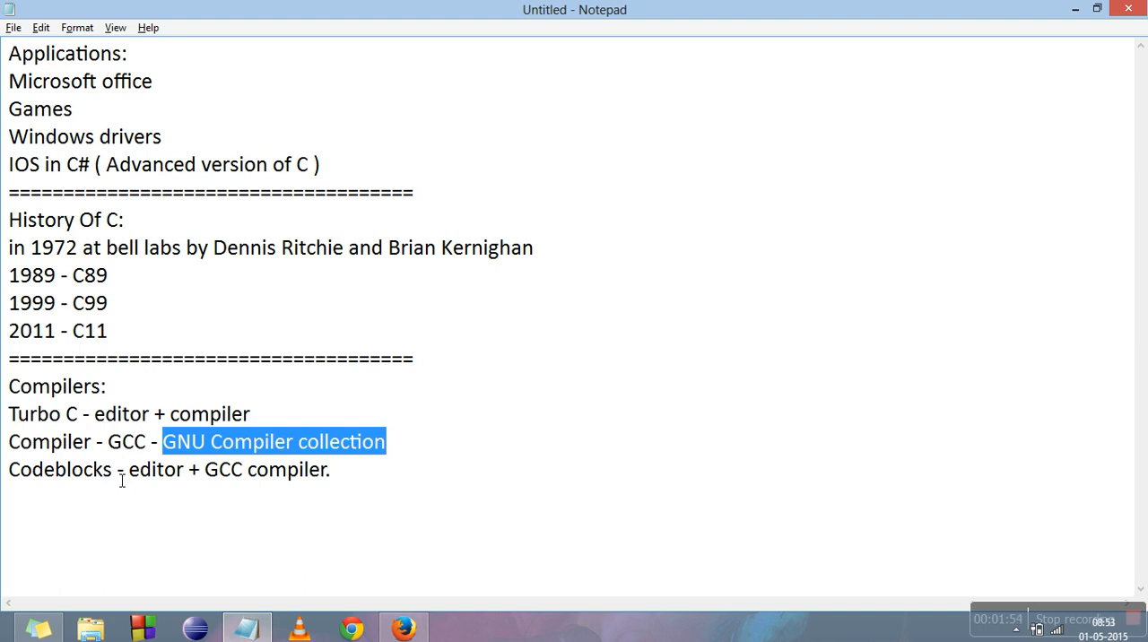
{"action": "double_click", "coordinate": [59, 469]}
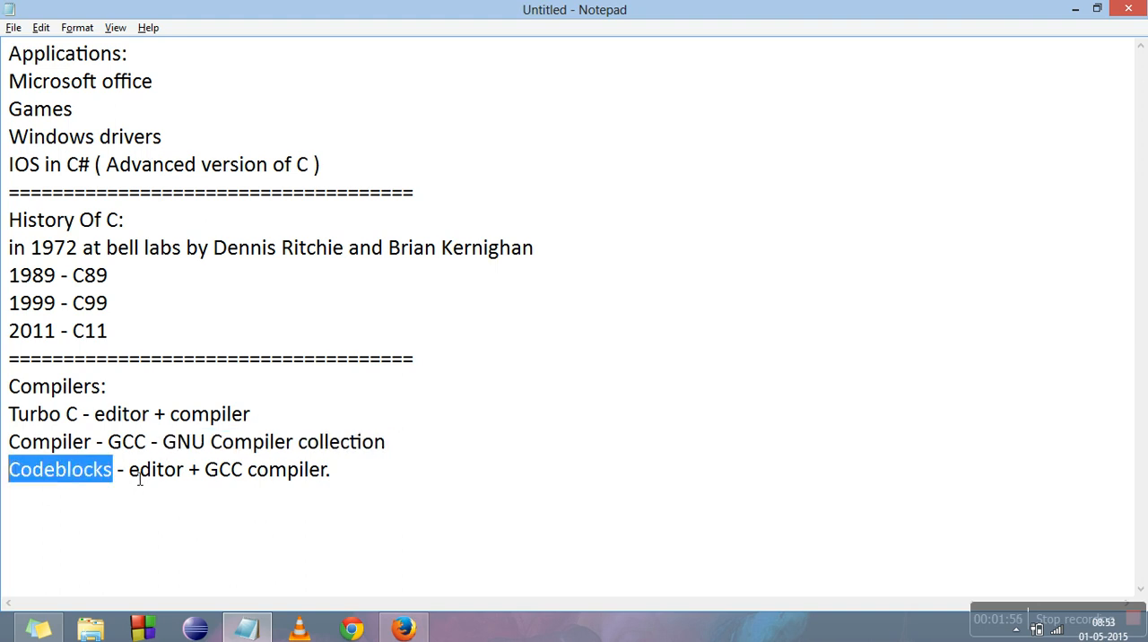
{"action": "mouse_move", "coordinate": [215, 469]}
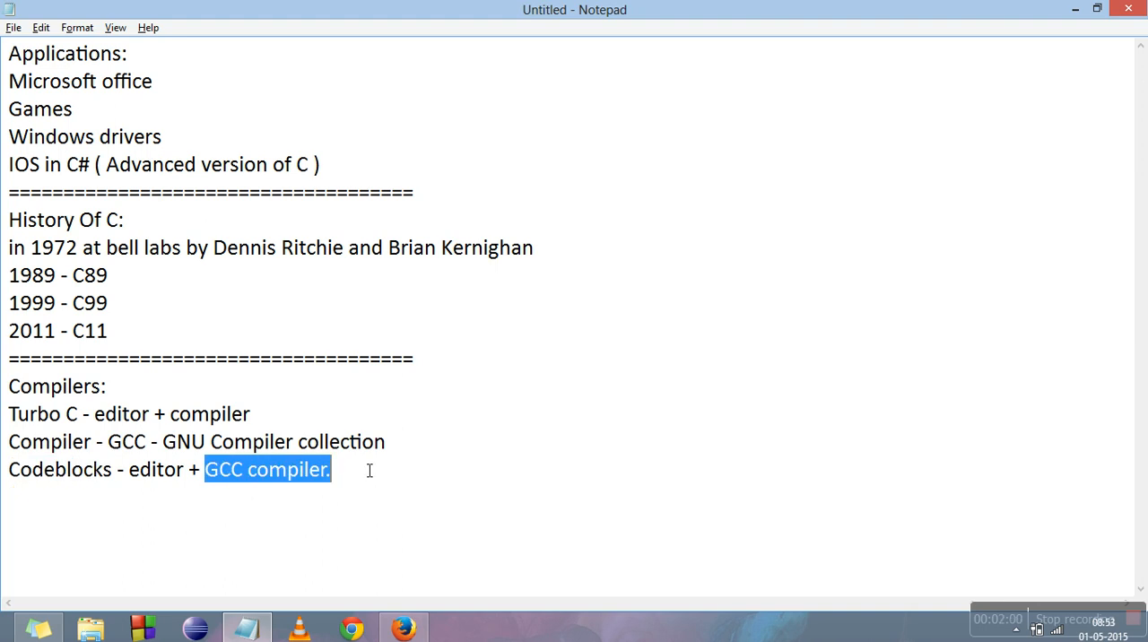
{"action": "mouse_move", "coordinate": [325, 491]}
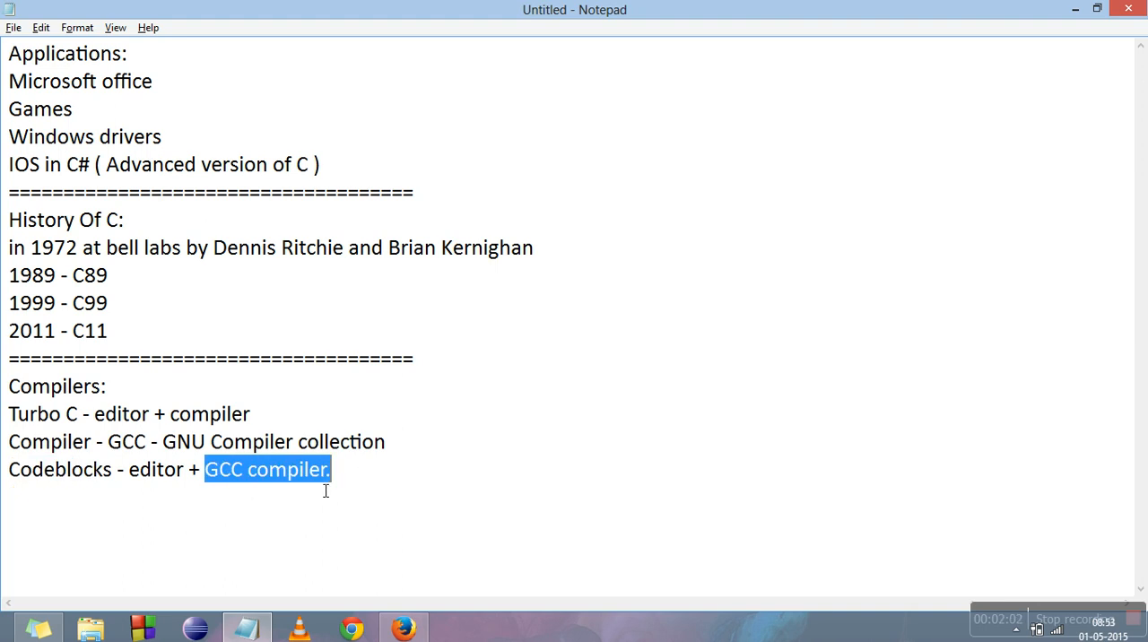
{"action": "double_click", "coordinate": [59, 469]}
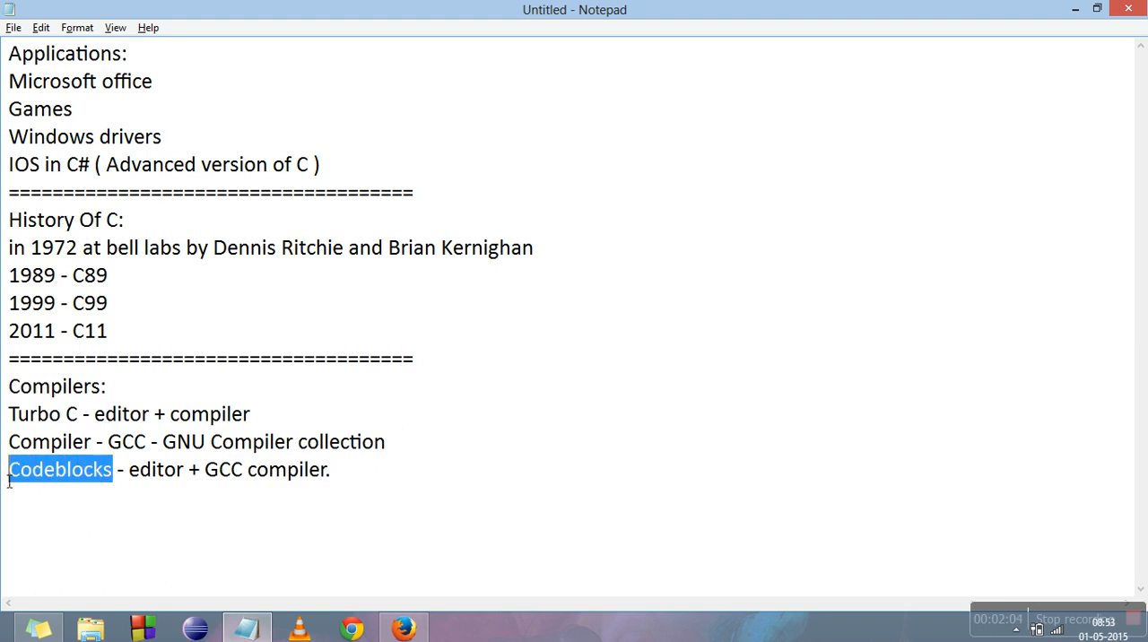
{"action": "mouse_move", "coordinate": [648, 542]}
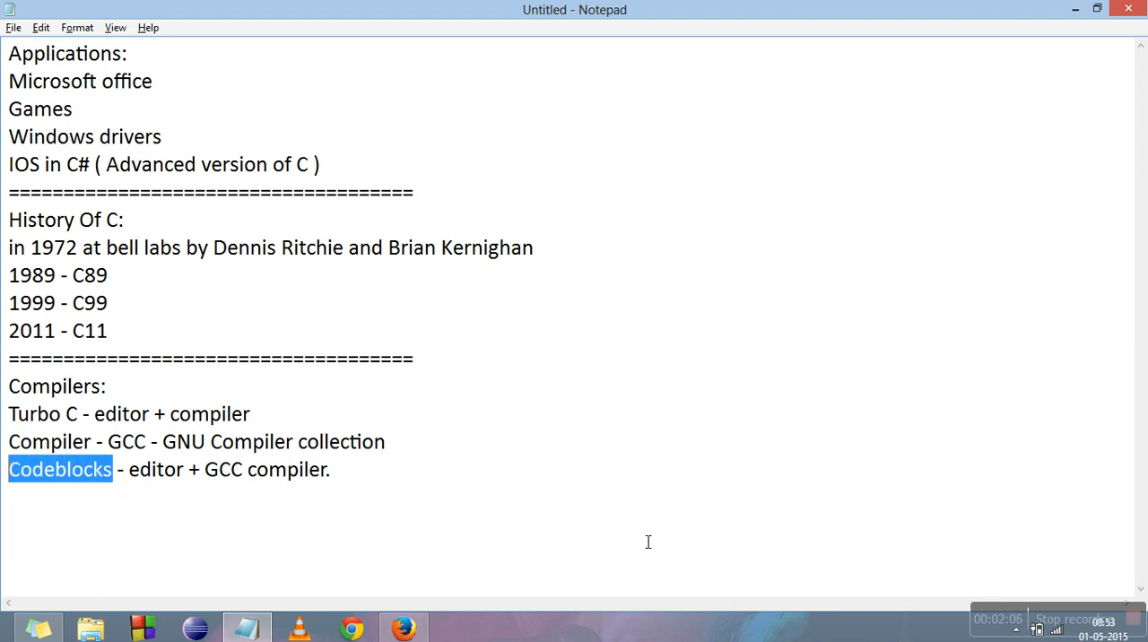